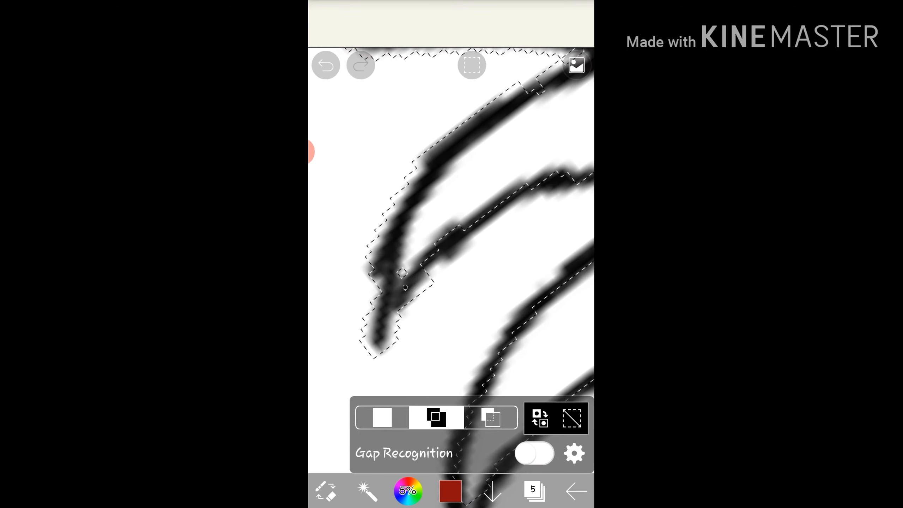
Step: Magic-wand the claw outlines and switch to layer 3 for colouring them
click(533, 491)
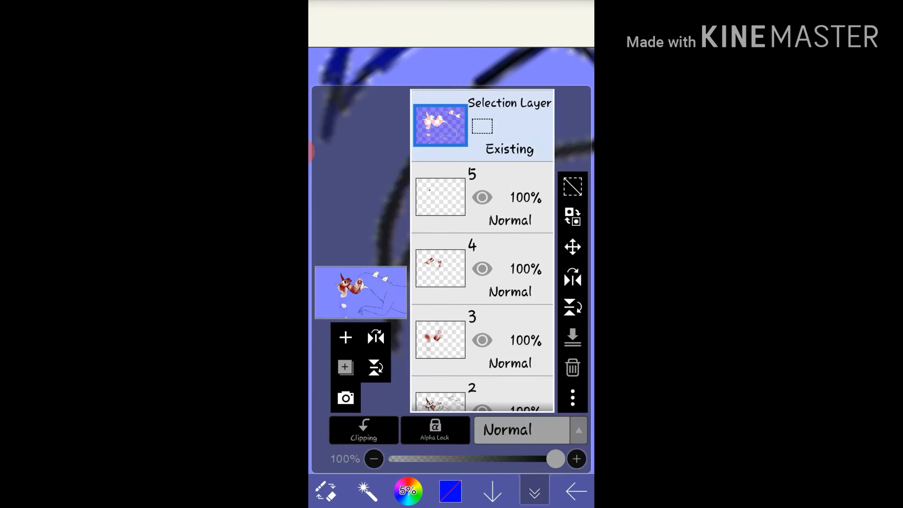
click(533, 491)
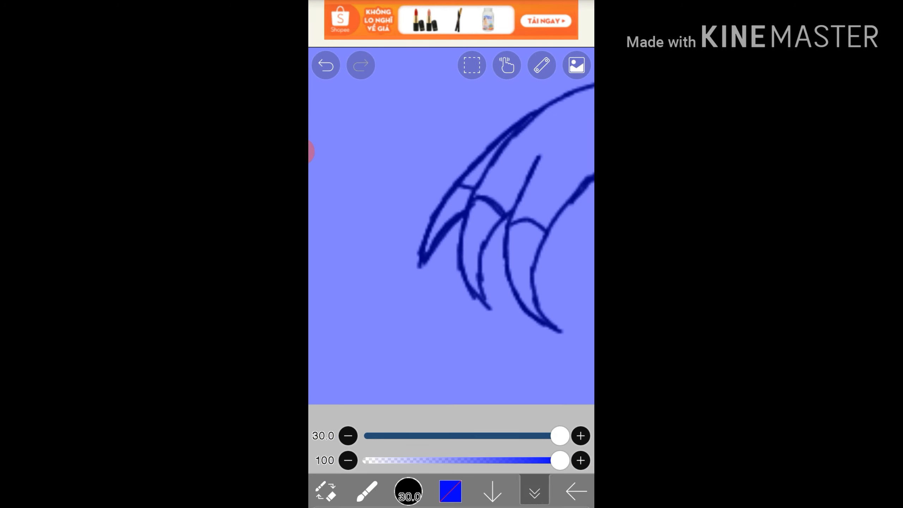
click(533, 491)
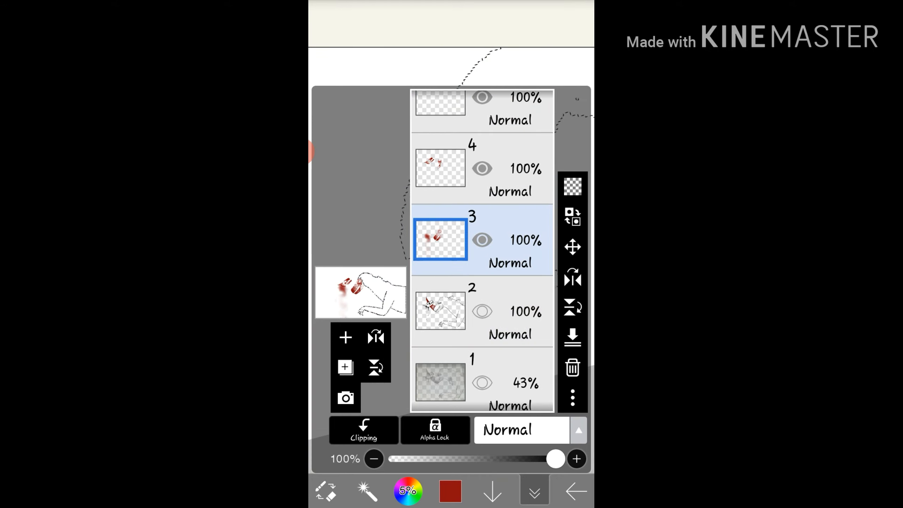
Step: Fill the claws blood red inside the selection with dark red tip shading, undoing a stray stroke
click(533, 490)
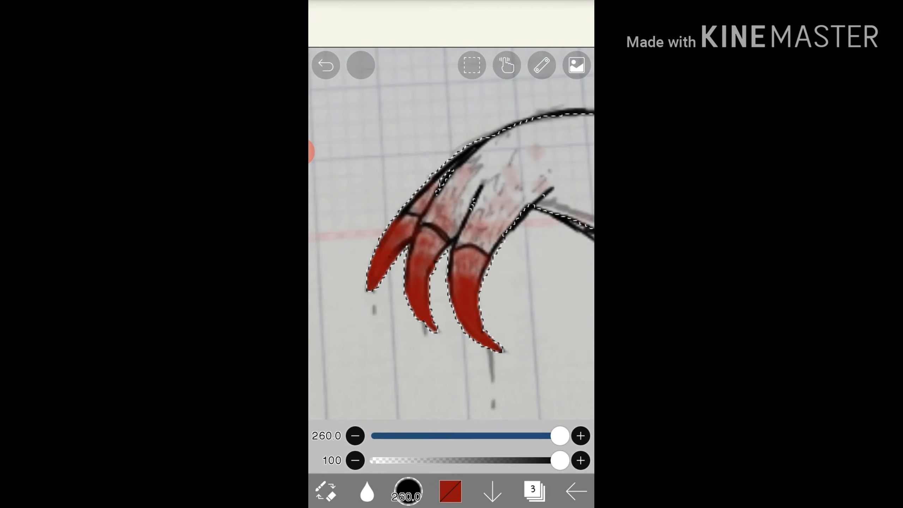
click(533, 491)
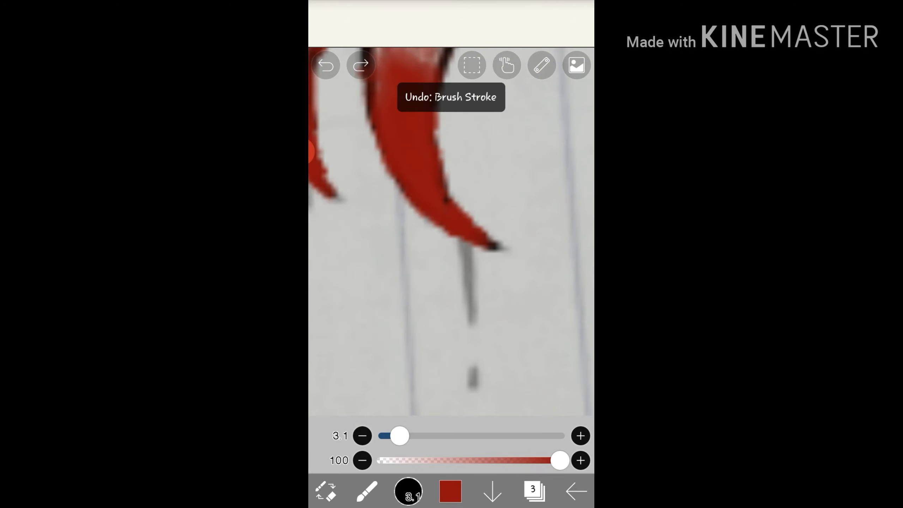
click(325, 64)
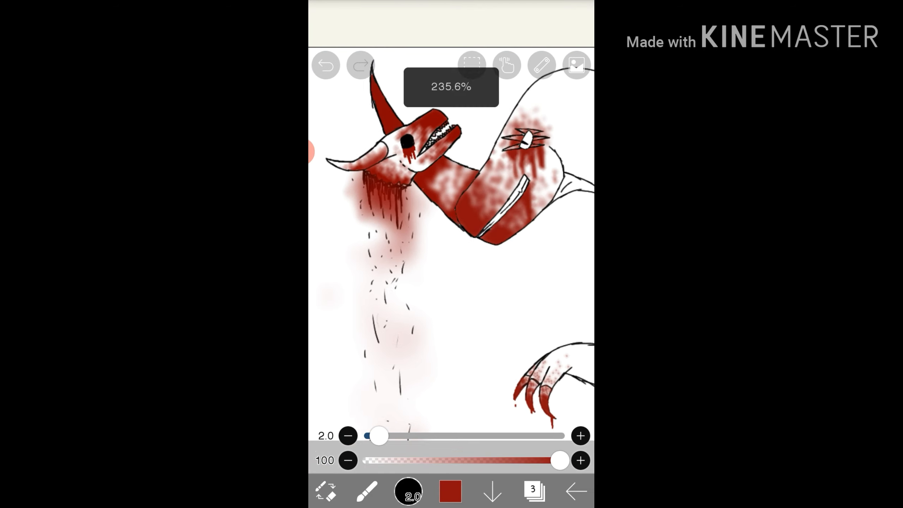
Step: On a new layer, select the skull and paint mottled red blood around its eye socket
click(532, 491)
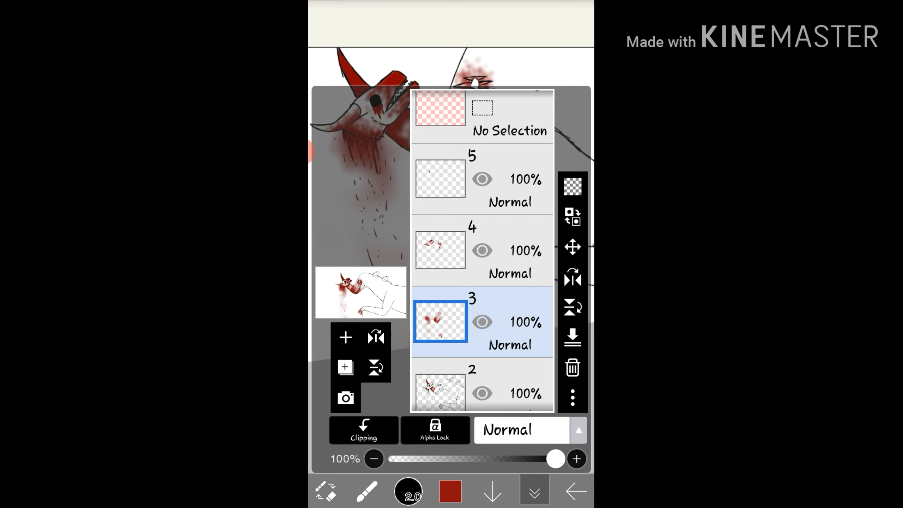
click(533, 491)
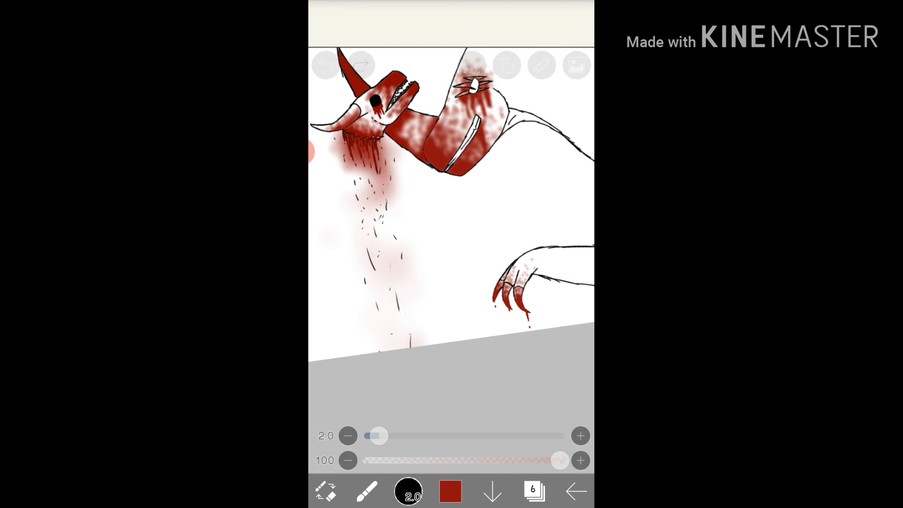
click(533, 491)
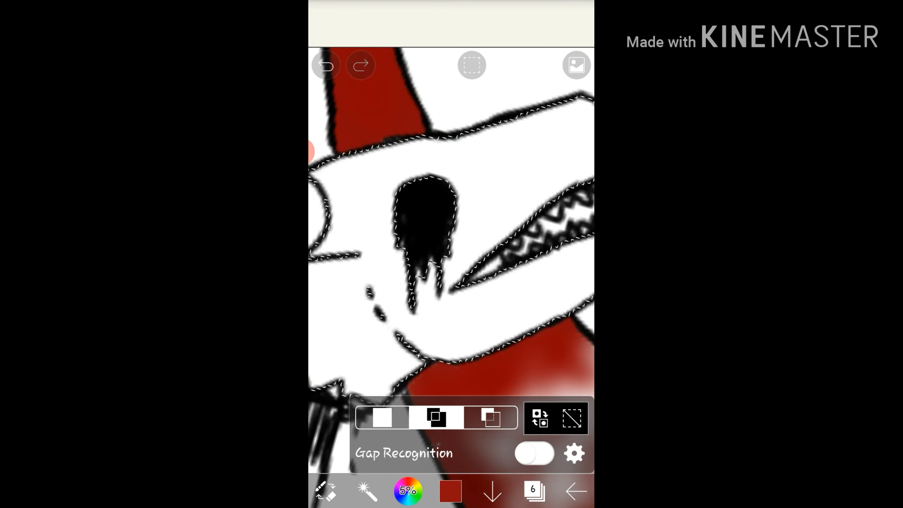
click(326, 64)
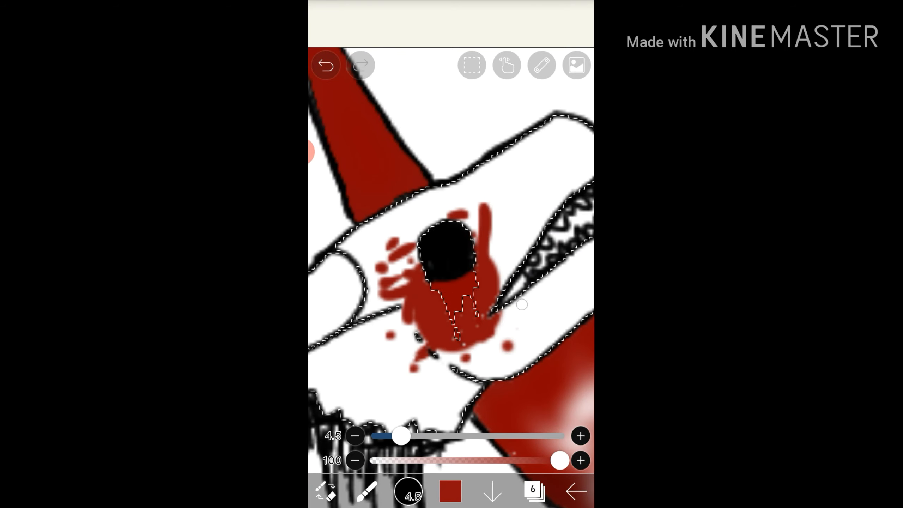
click(325, 64)
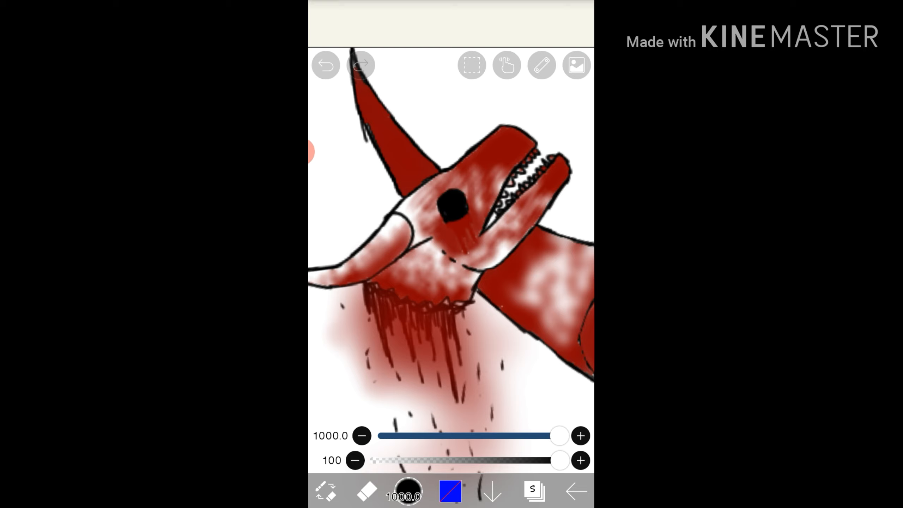
Step: Draw spikes along the creature's back on layer 2, erase stray lines, and select outside the creature
click(533, 491)
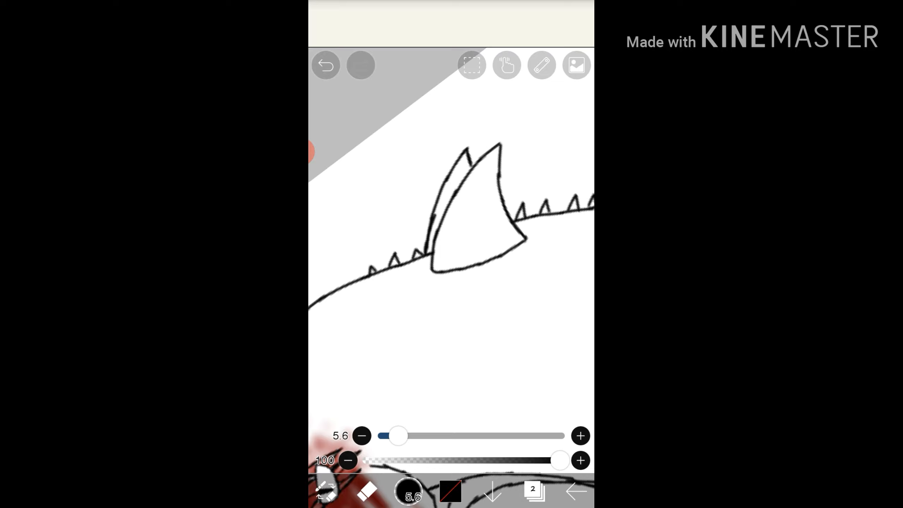
click(325, 64)
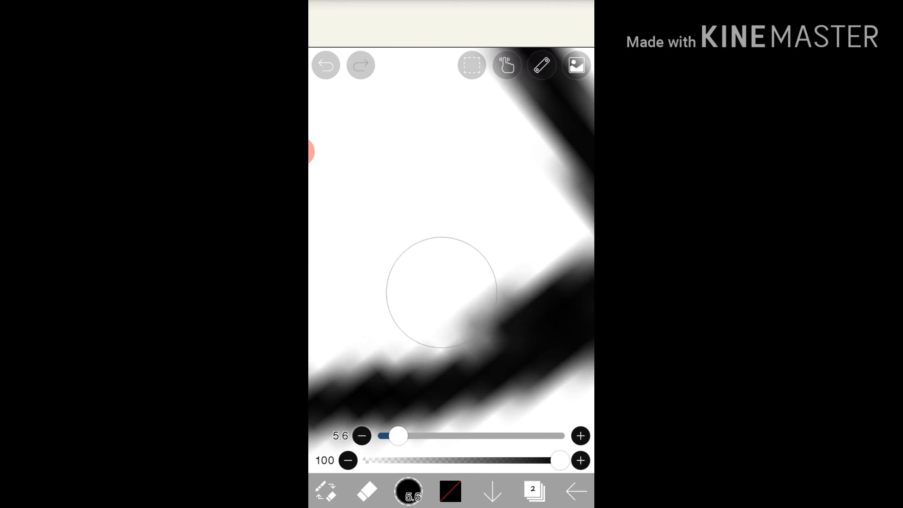
click(532, 491)
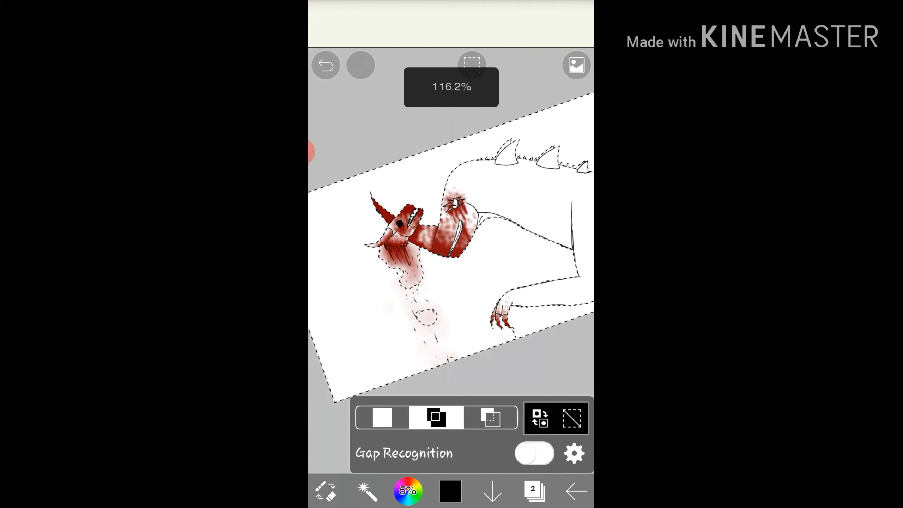
Step: Brush orange flames and black shadows into the background, blur them, and pick a redder orange
click(533, 491)
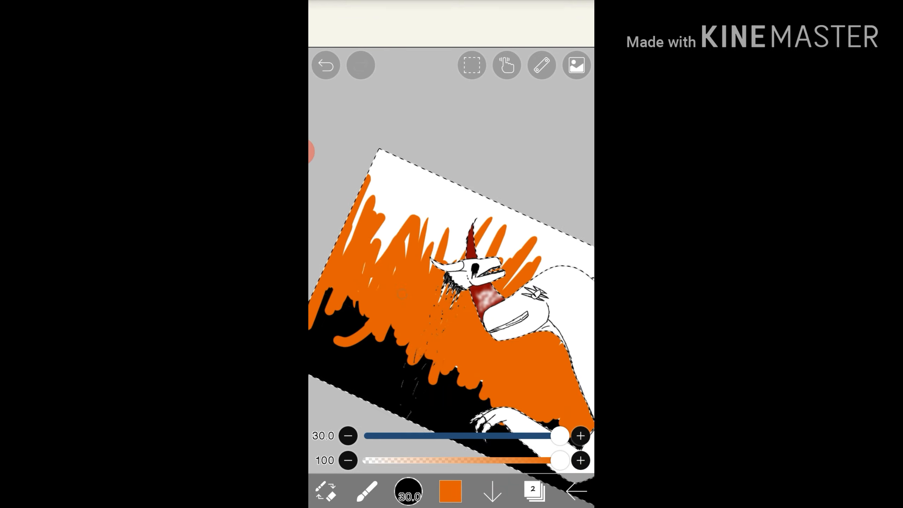
click(325, 64)
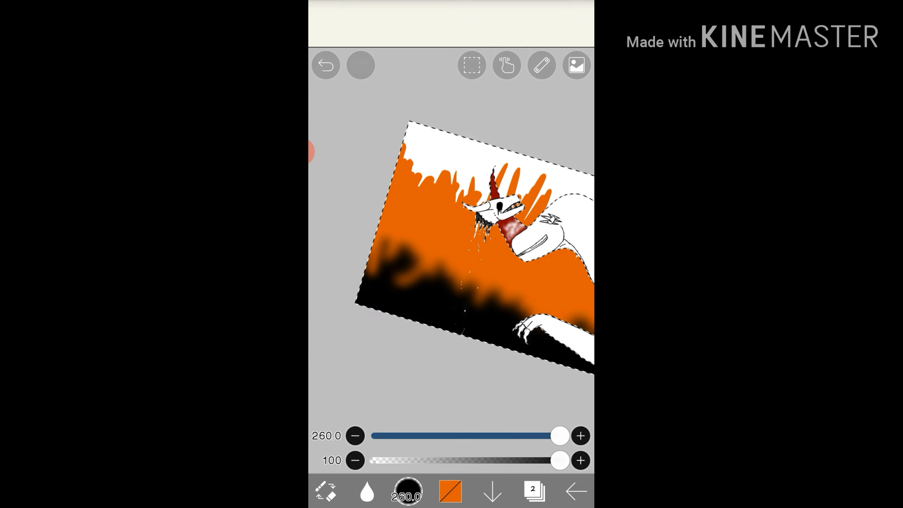
click(450, 491)
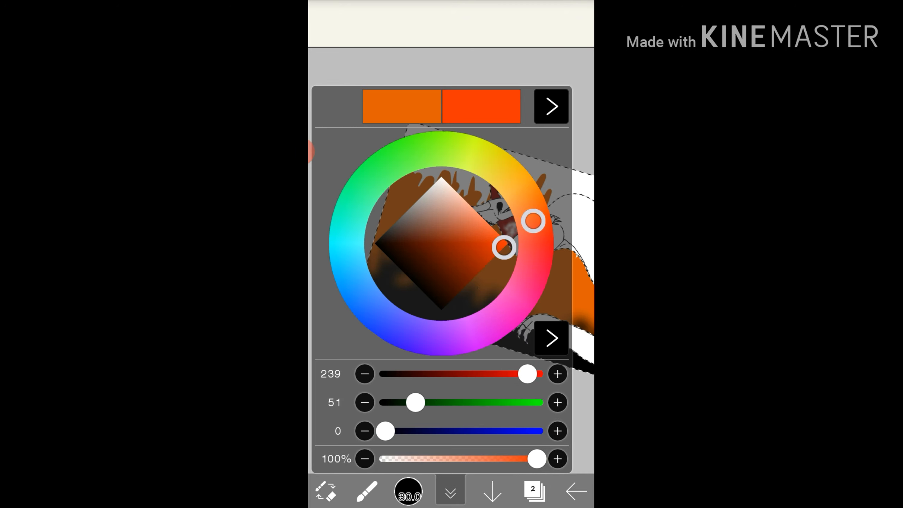
click(450, 490)
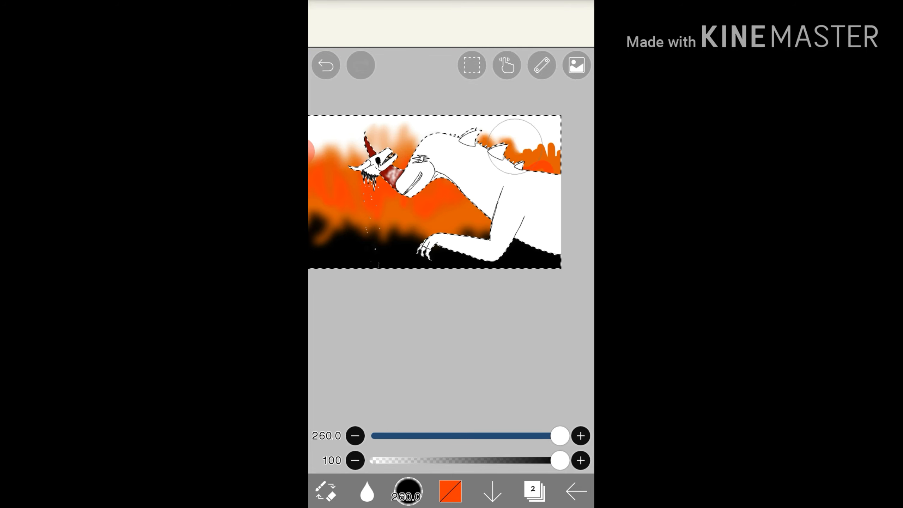
click(533, 491)
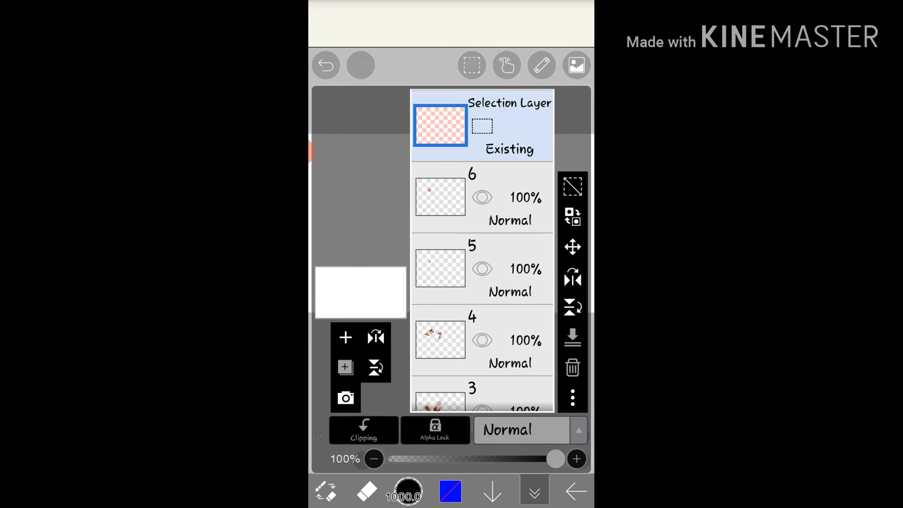
Step: On a new layer, shade grey along the creature's back, underside and leg, then blur it softly
click(534, 491)
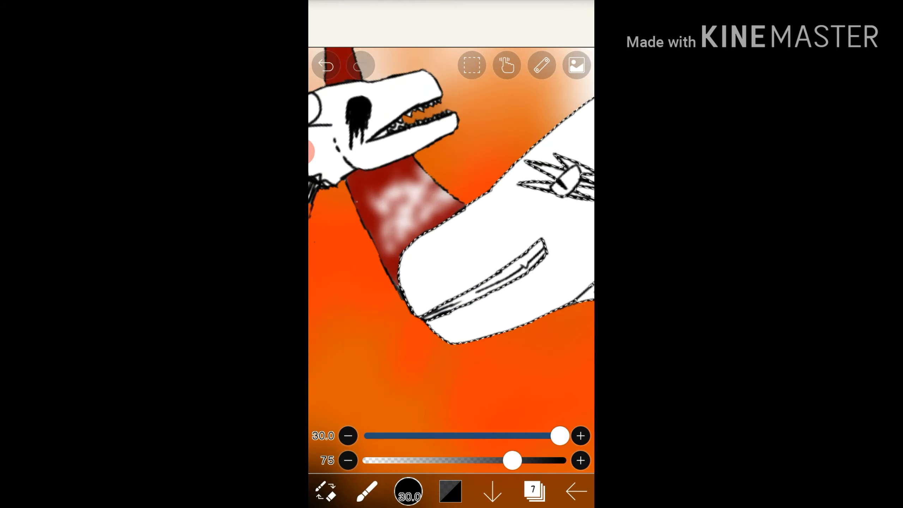
drag(559, 435, 424, 436)
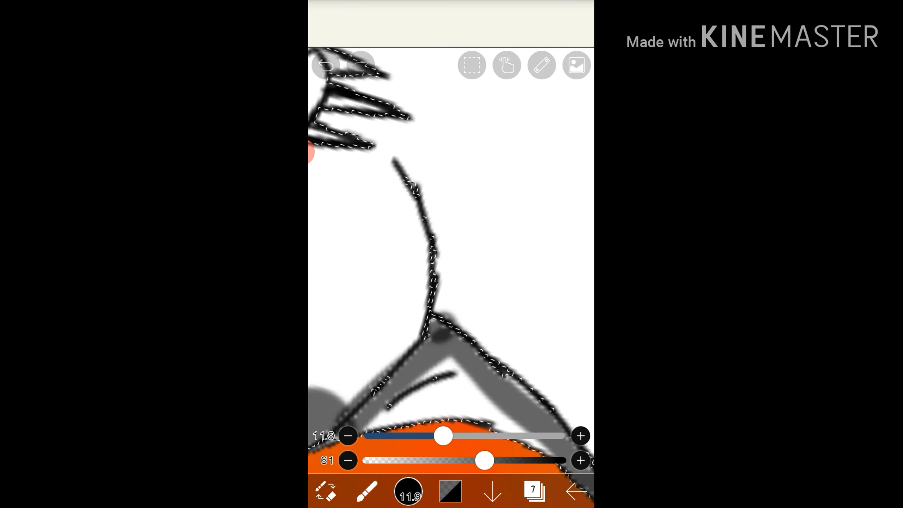
drag(442, 435, 559, 436)
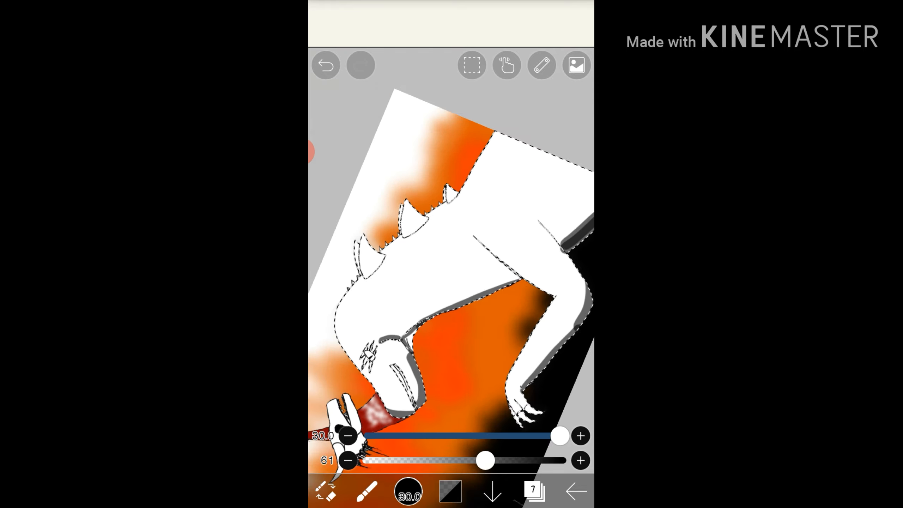
click(325, 64)
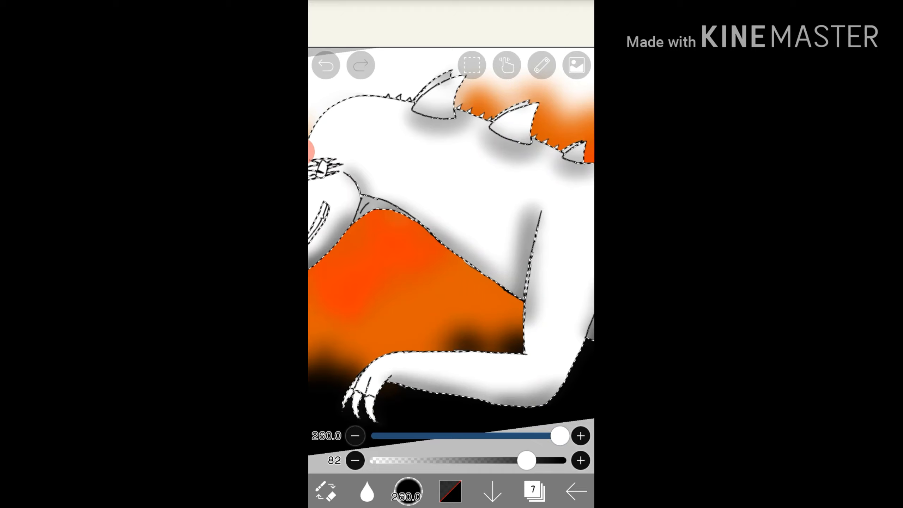
click(532, 491)
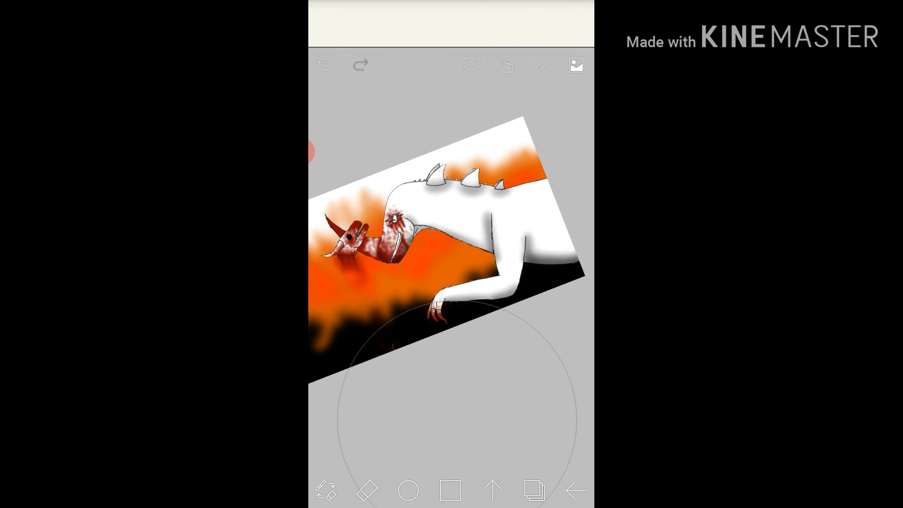
Step: On a new layer, select the skull and paint a red blood stroke along its lower jaw
click(533, 491)
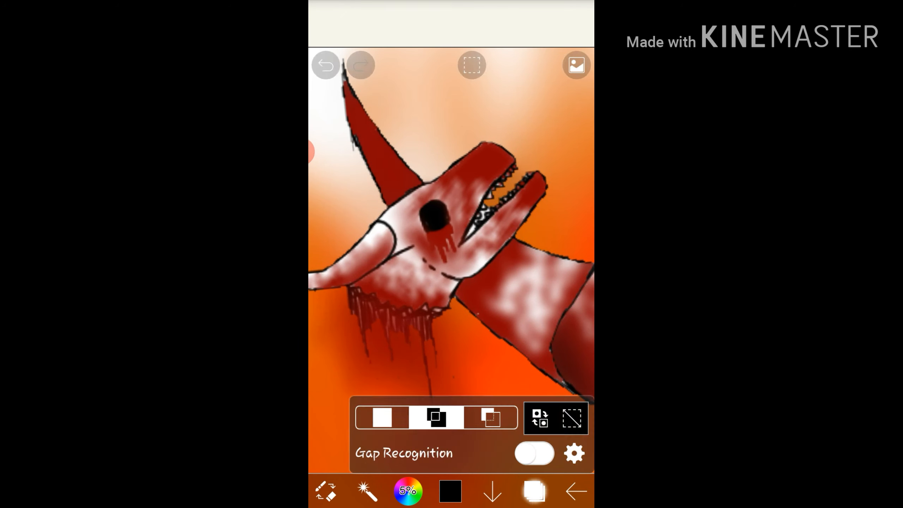
click(532, 491)
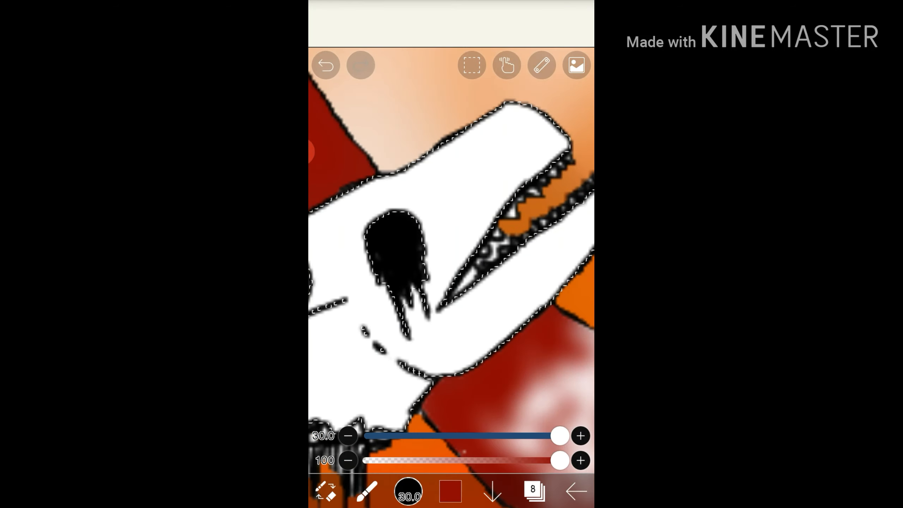
click(325, 65)
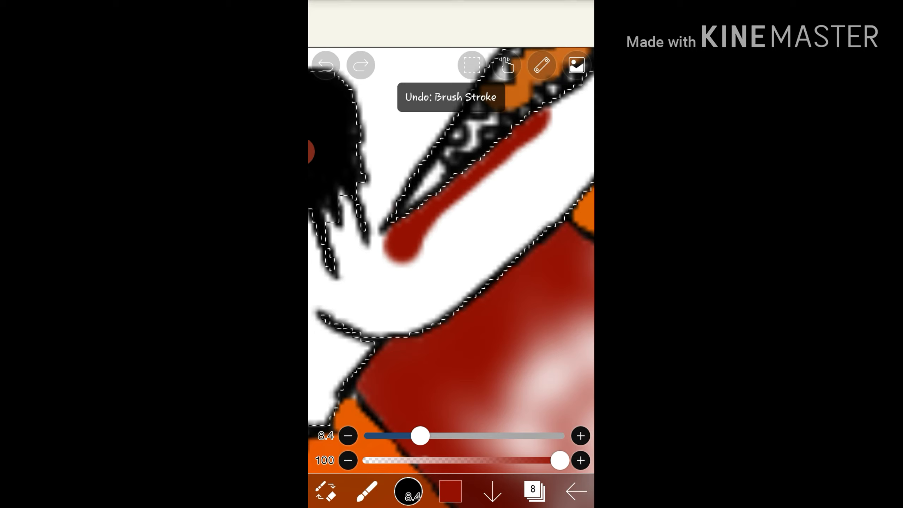